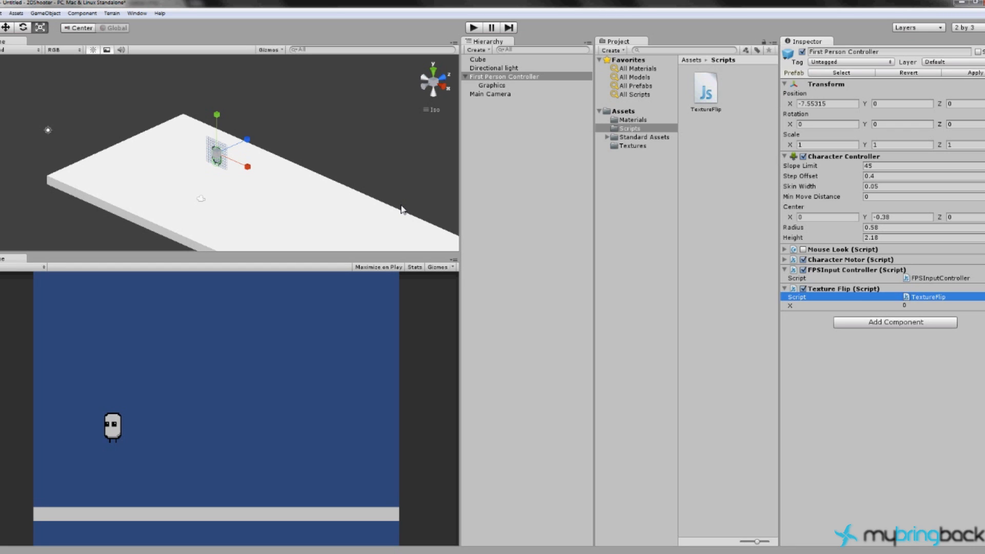
pyautogui.moveTo(472, 149)
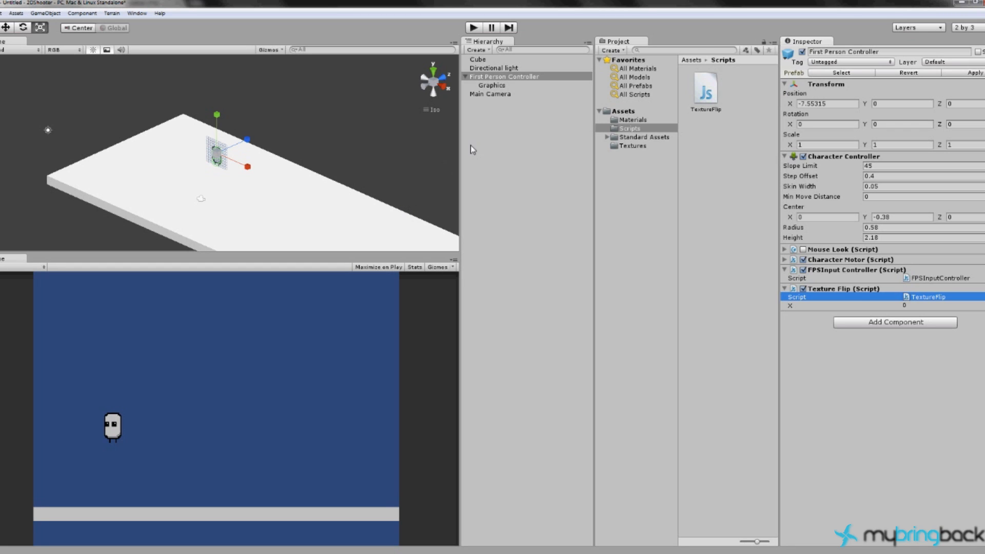
# - Inspect First Person Controller, Main Camera and Cube, ending on the player's Graphics object
pyautogui.click(503, 76)
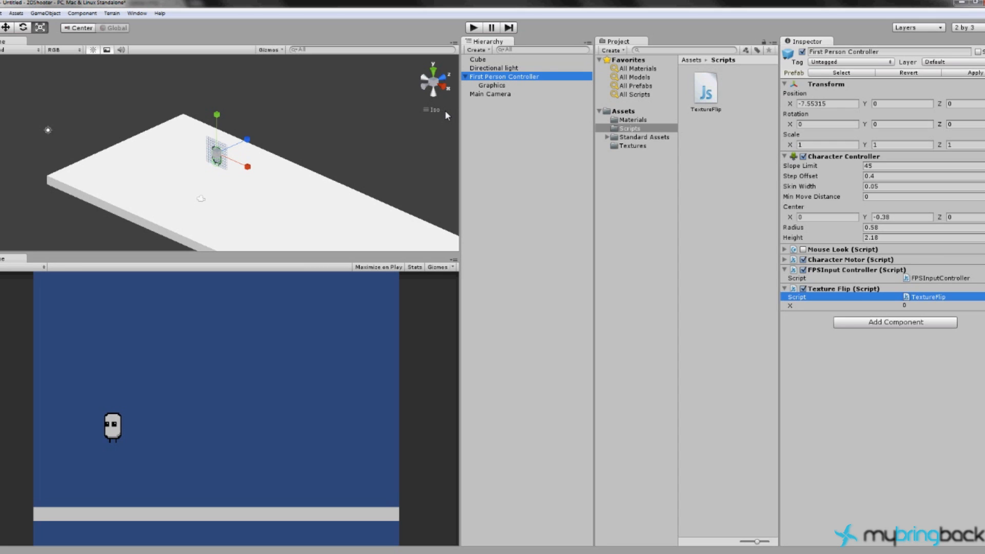
pyautogui.moveTo(479, 99)
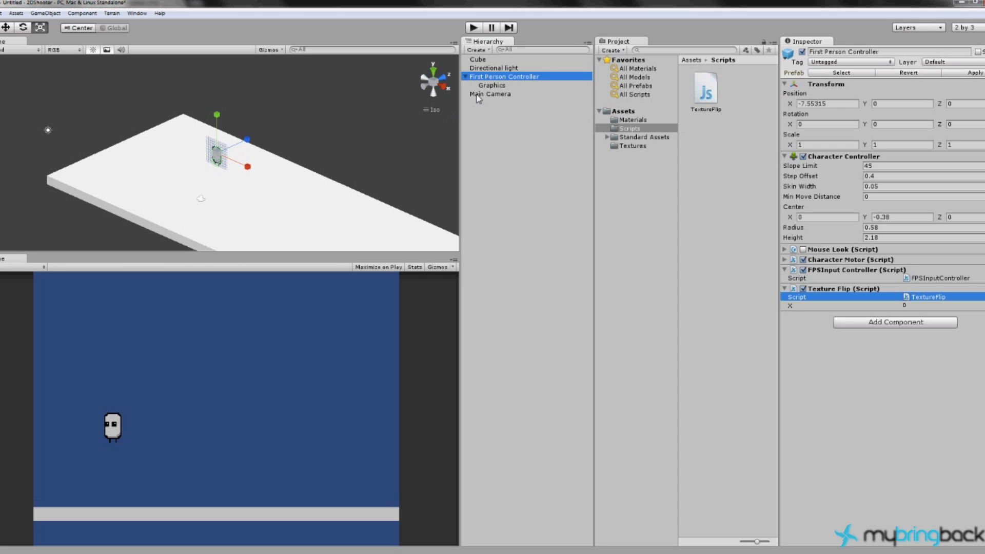
pyautogui.click(489, 93)
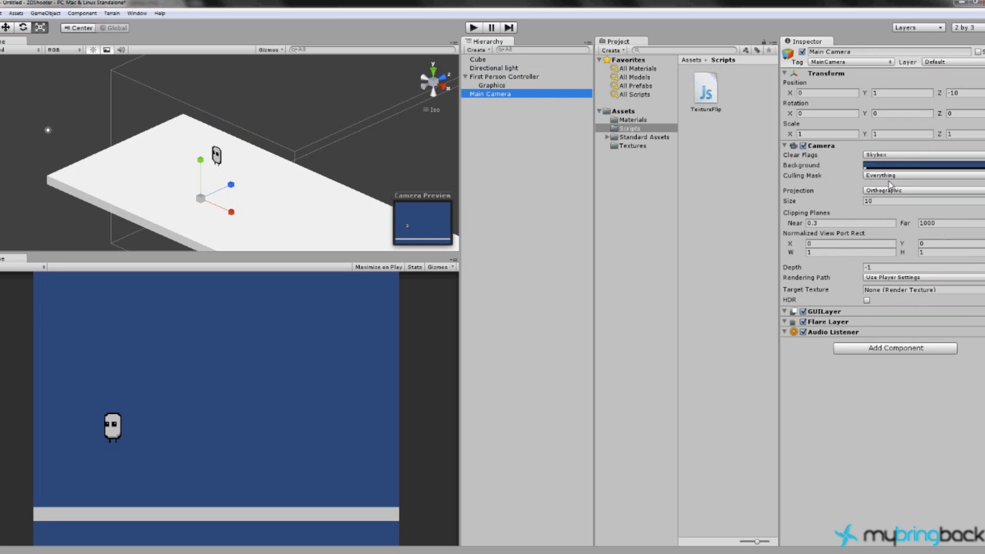
pyautogui.moveTo(717, 124)
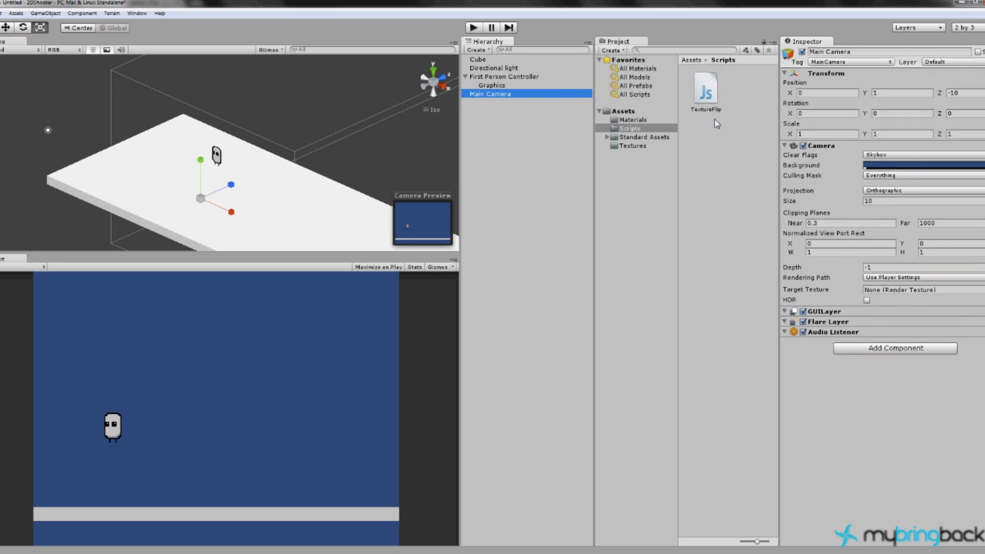
pyautogui.click(478, 59)
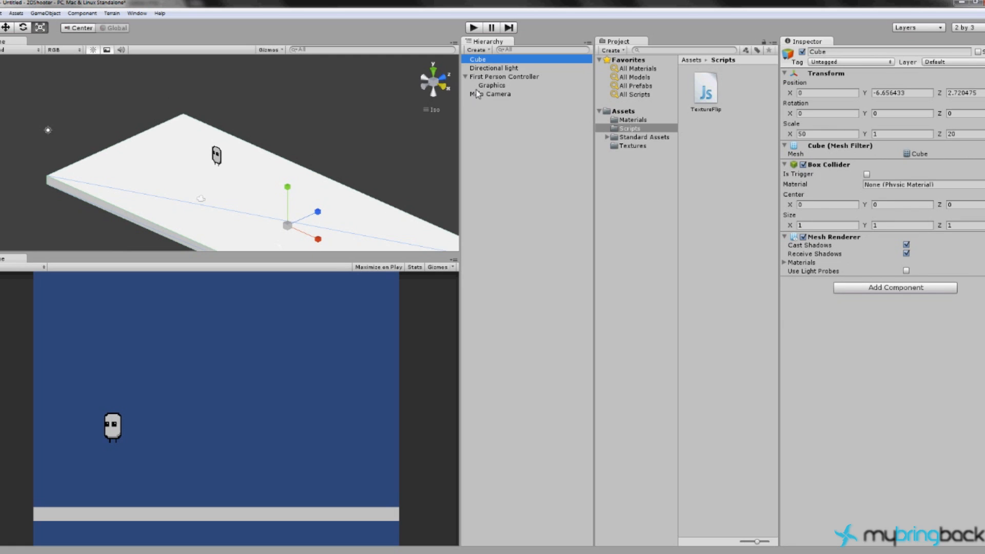
pyautogui.click(504, 76)
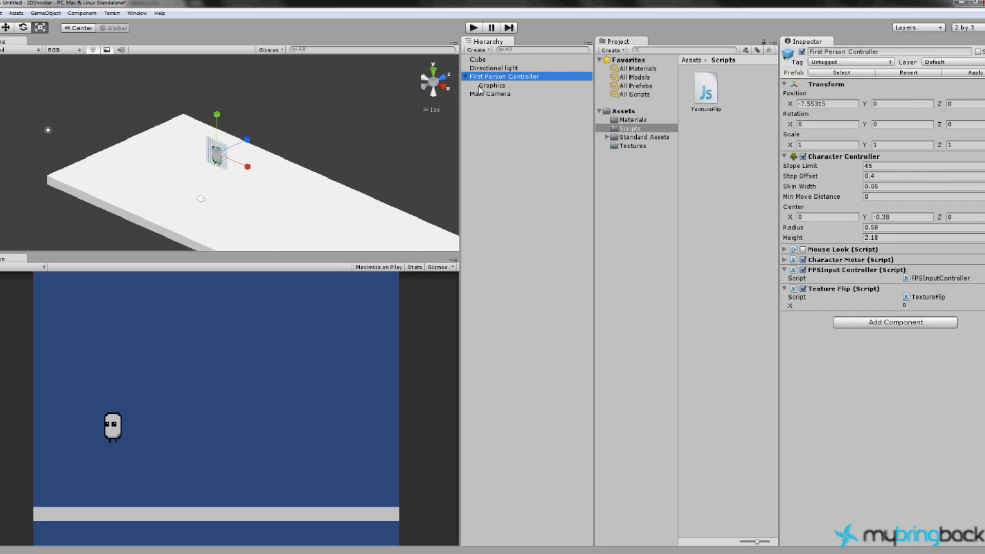
pyautogui.moveTo(487, 92)
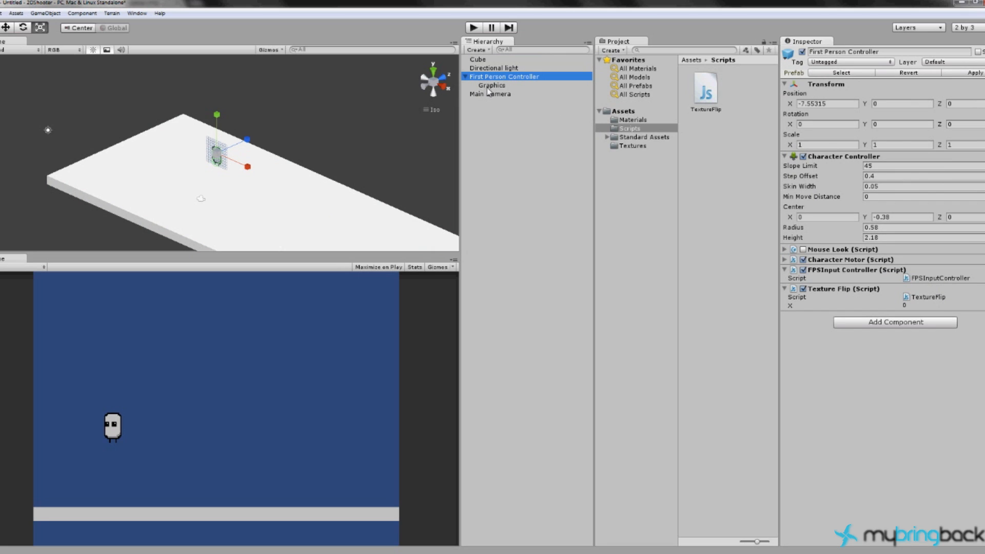
pyautogui.click(492, 85)
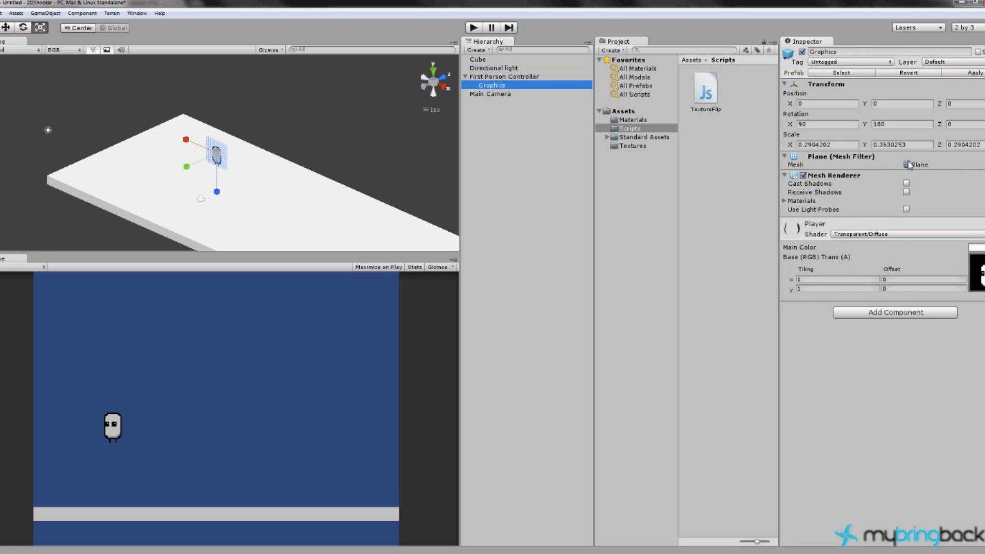
pyautogui.moveTo(850, 237)
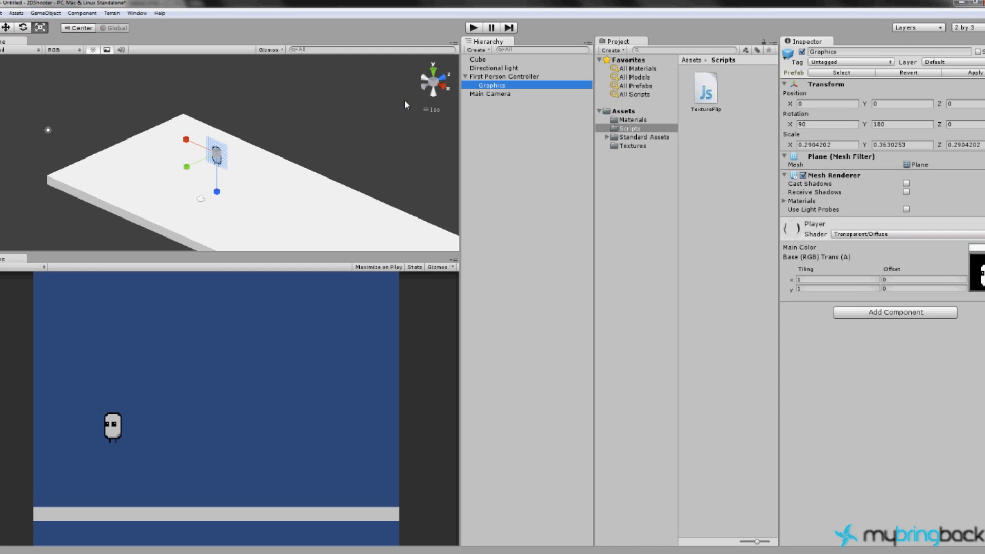
pyautogui.moveTo(563, 166)
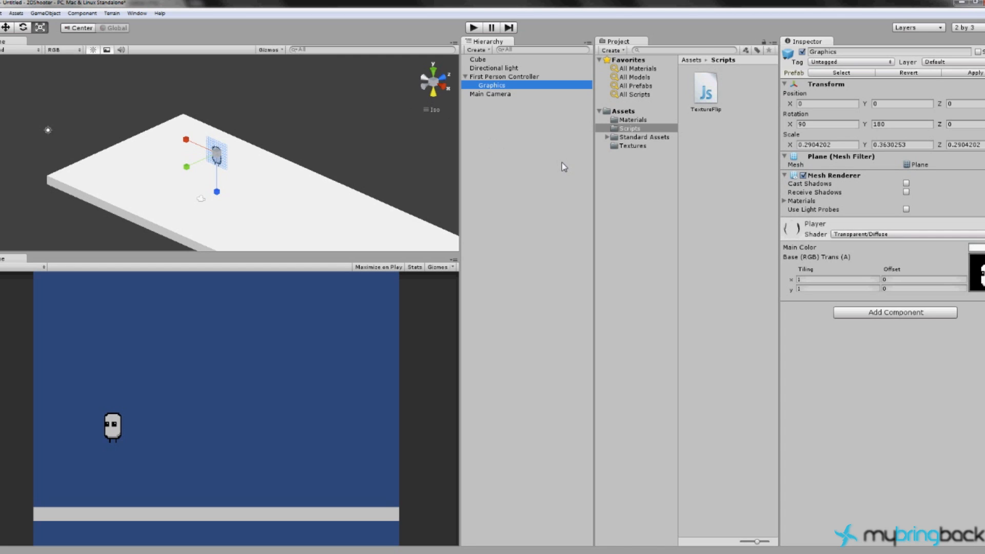
pyautogui.moveTo(632, 133)
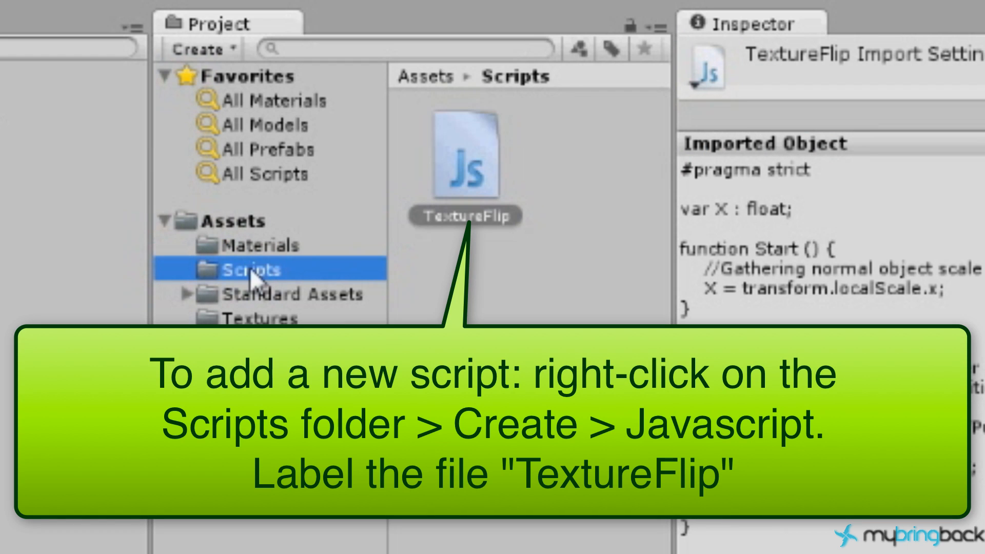
pyautogui.moveTo(257, 280)
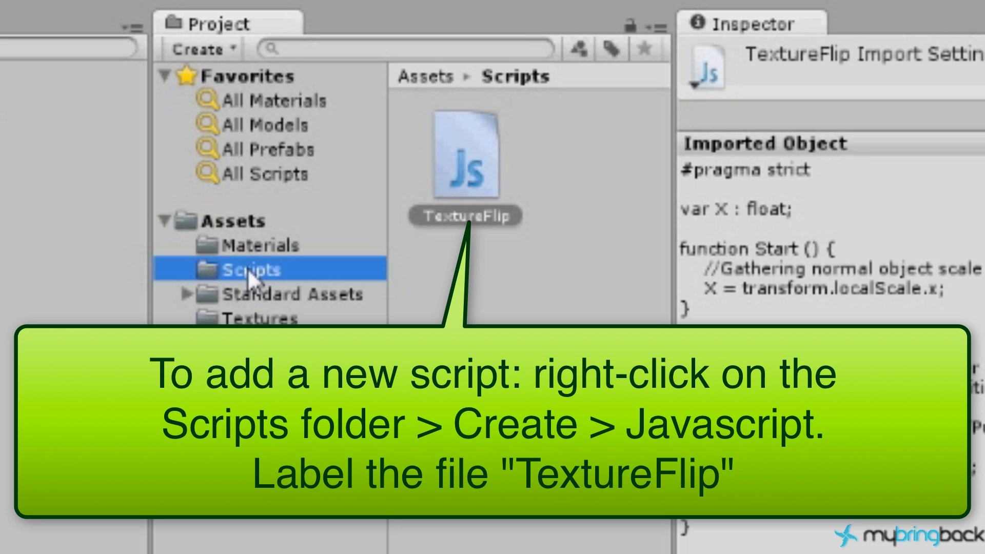
pyautogui.moveTo(252, 286)
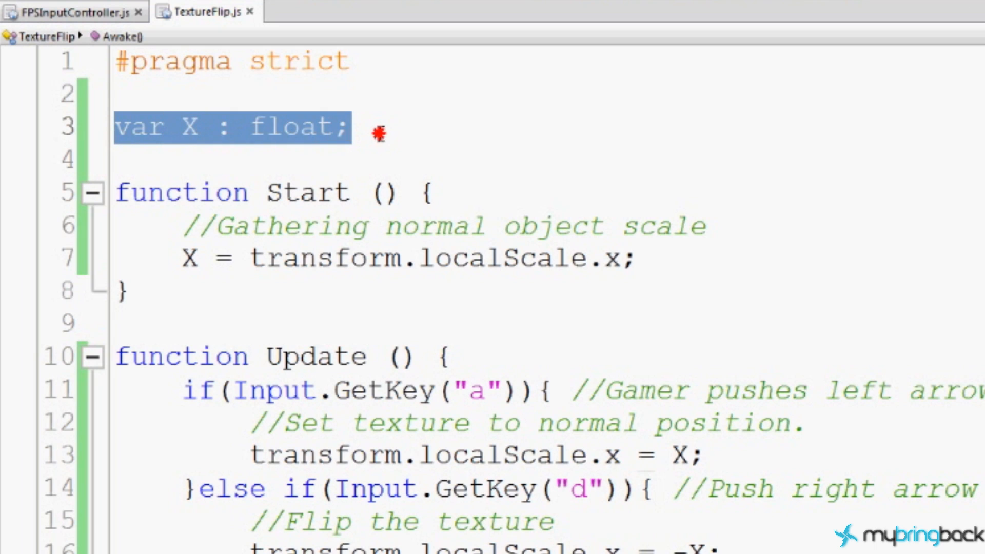
pyautogui.click(352, 127)
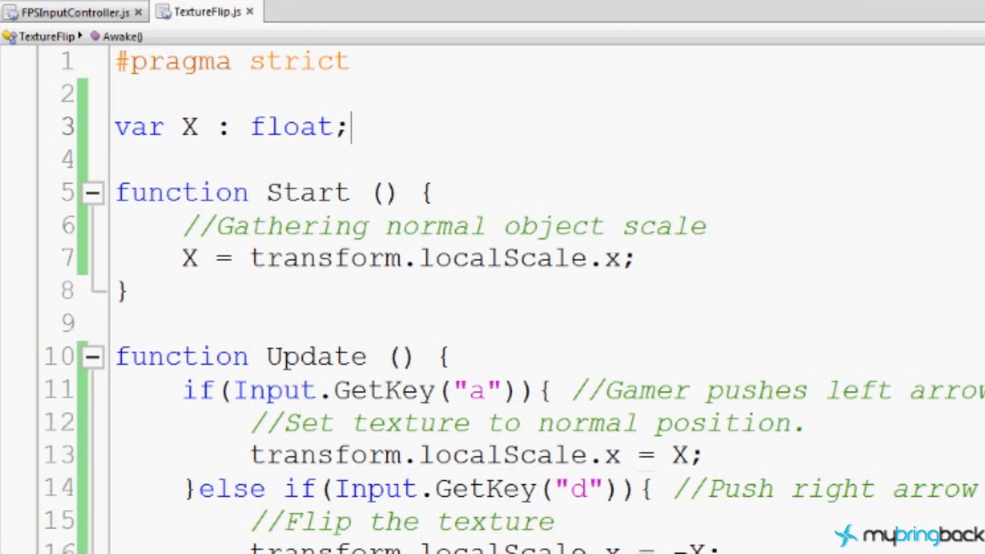
pyautogui.moveTo(308, 119)
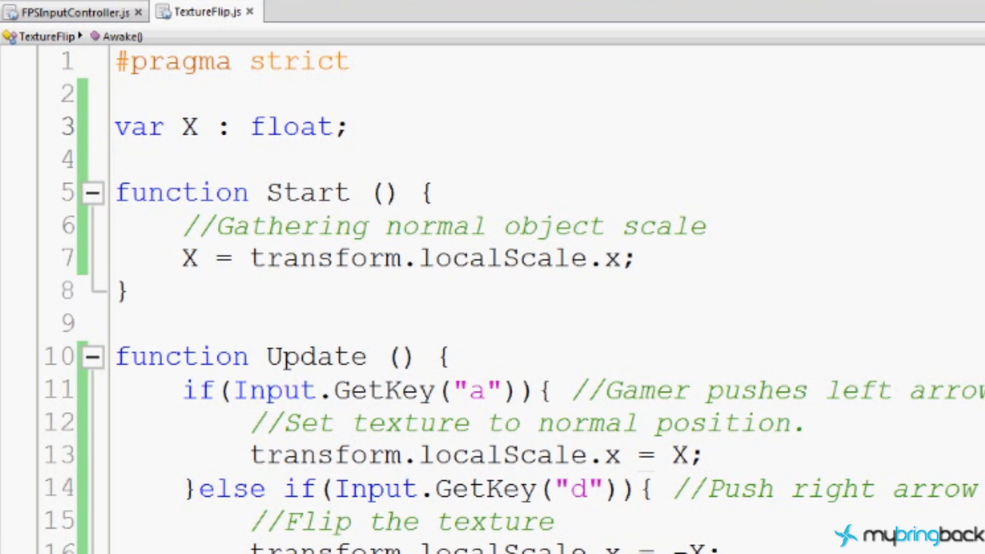
pyautogui.click(725, 226)
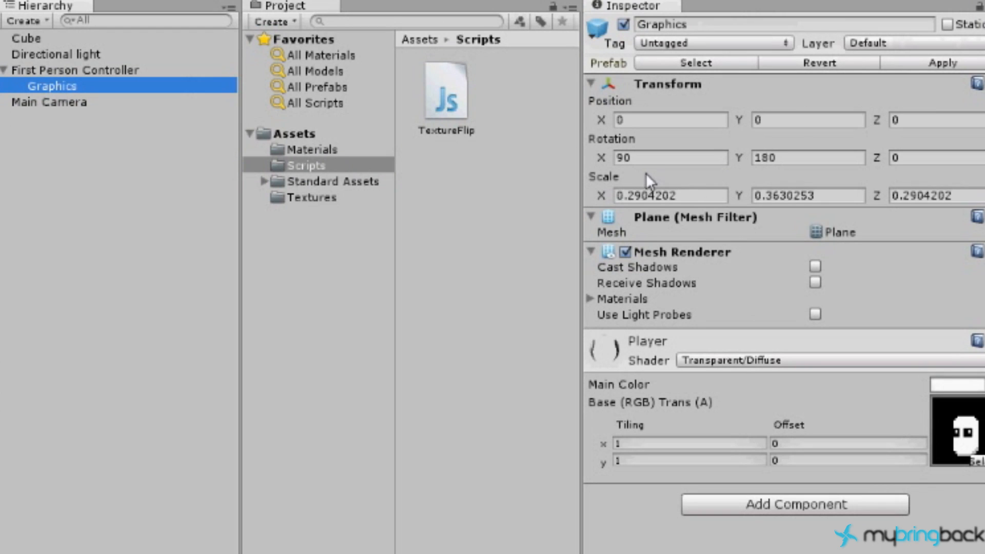
pyautogui.moveTo(639, 212)
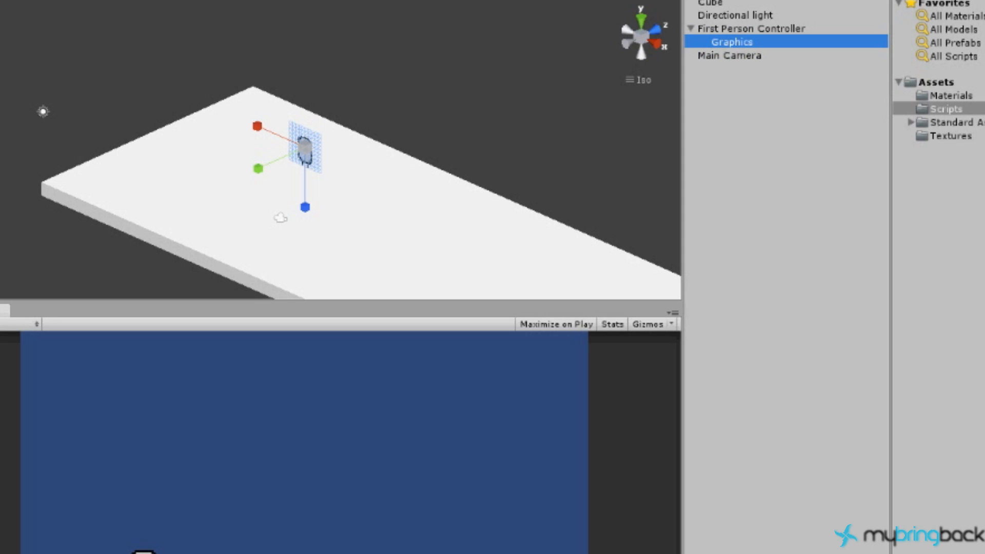
pyautogui.moveTo(182, 543)
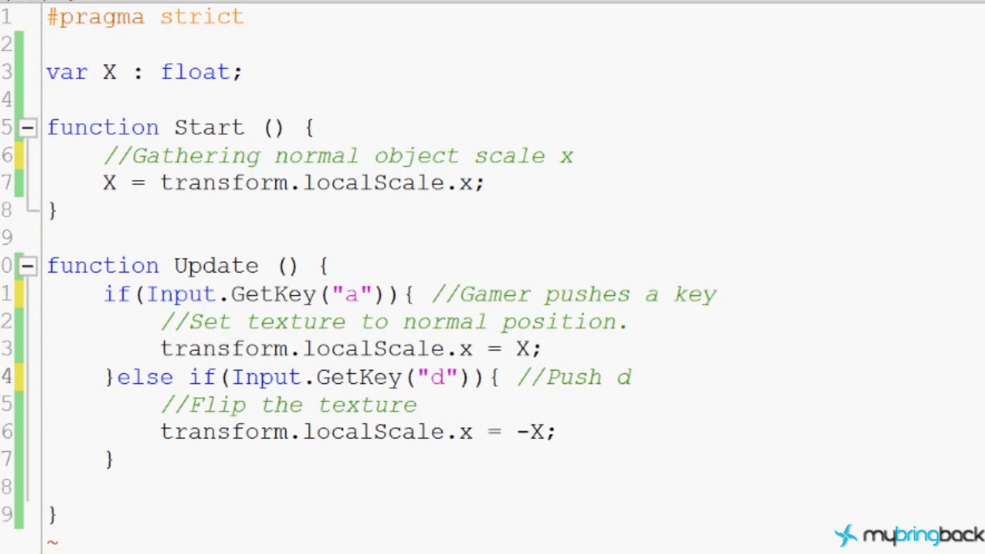
# - Change the TextureFlip comments to '//Gamer pushes a key' and '//Push d'
pyautogui.click(173, 377)
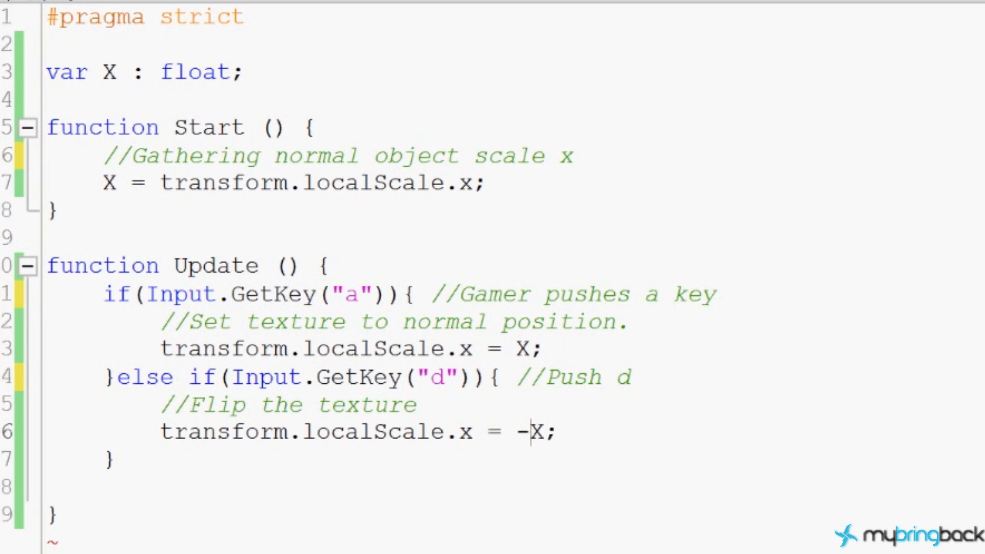
pyautogui.moveTo(368, 496)
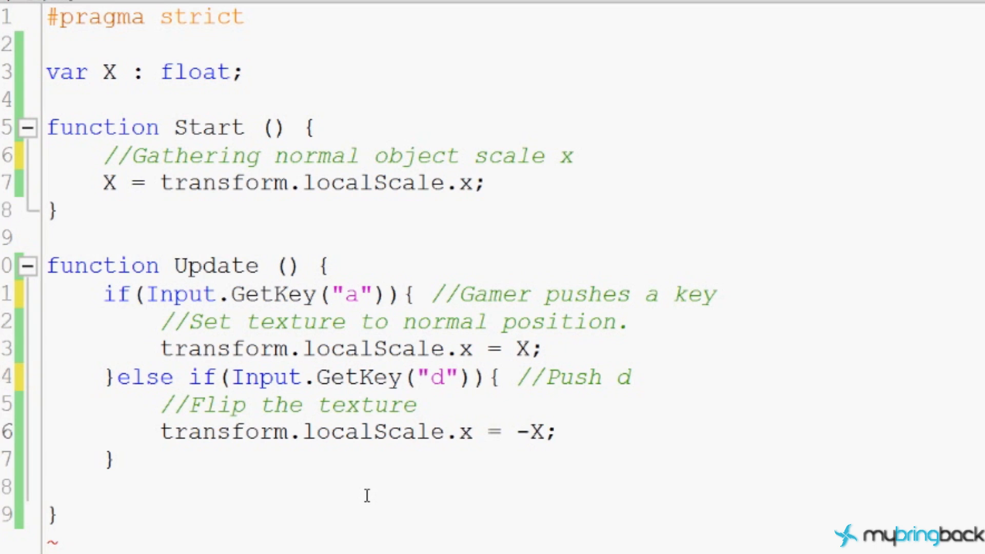
pyautogui.click(529, 431)
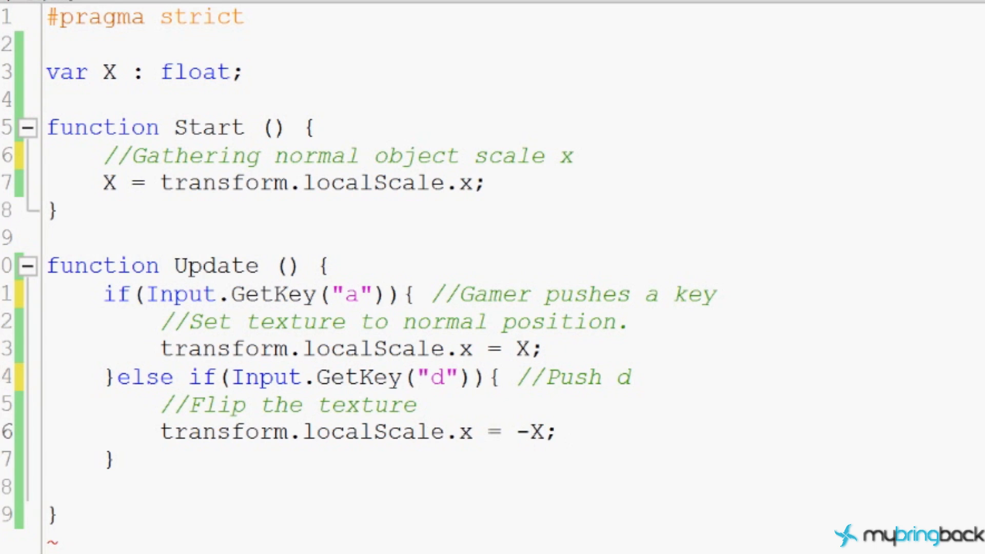
pyautogui.moveTo(160, 349); pyautogui.dragTo(546, 350)
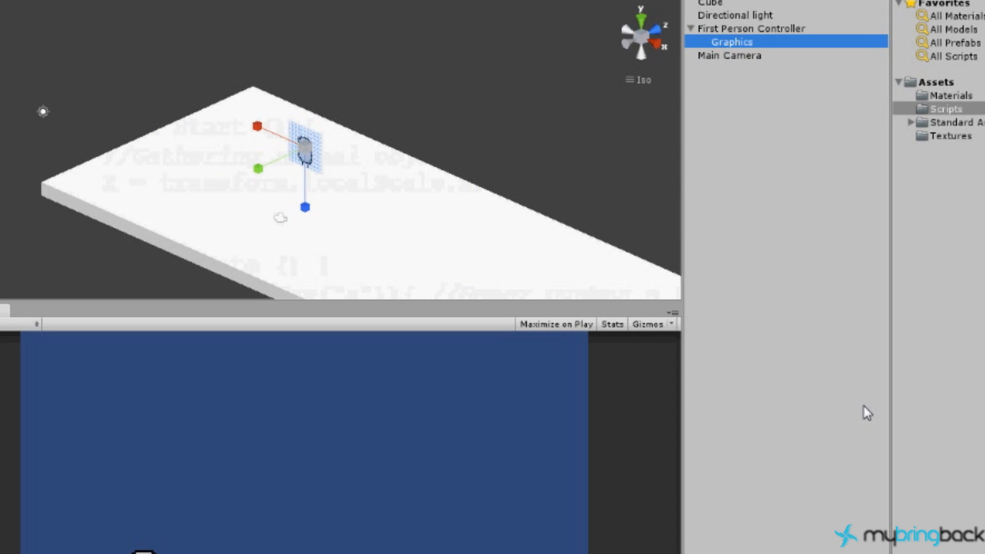
pyautogui.moveTo(867, 379)
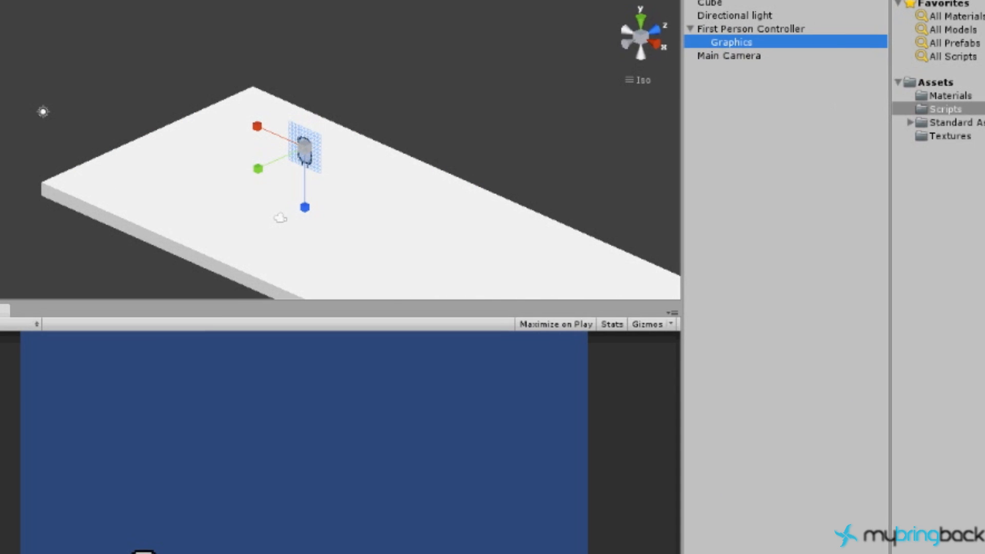
# - Enter Play mode to test the player on the platform
pyautogui.click(495, 12)
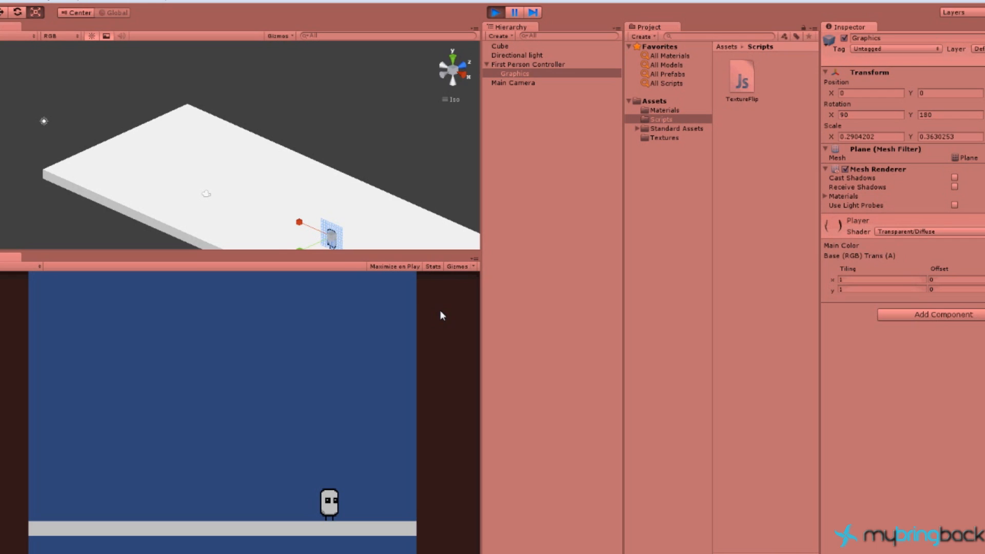
pyautogui.moveTo(440, 383)
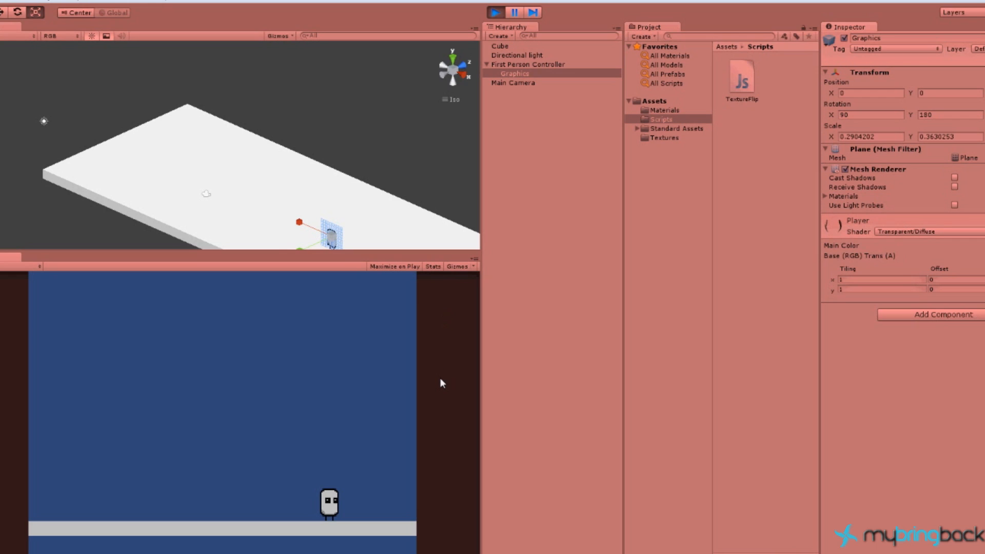